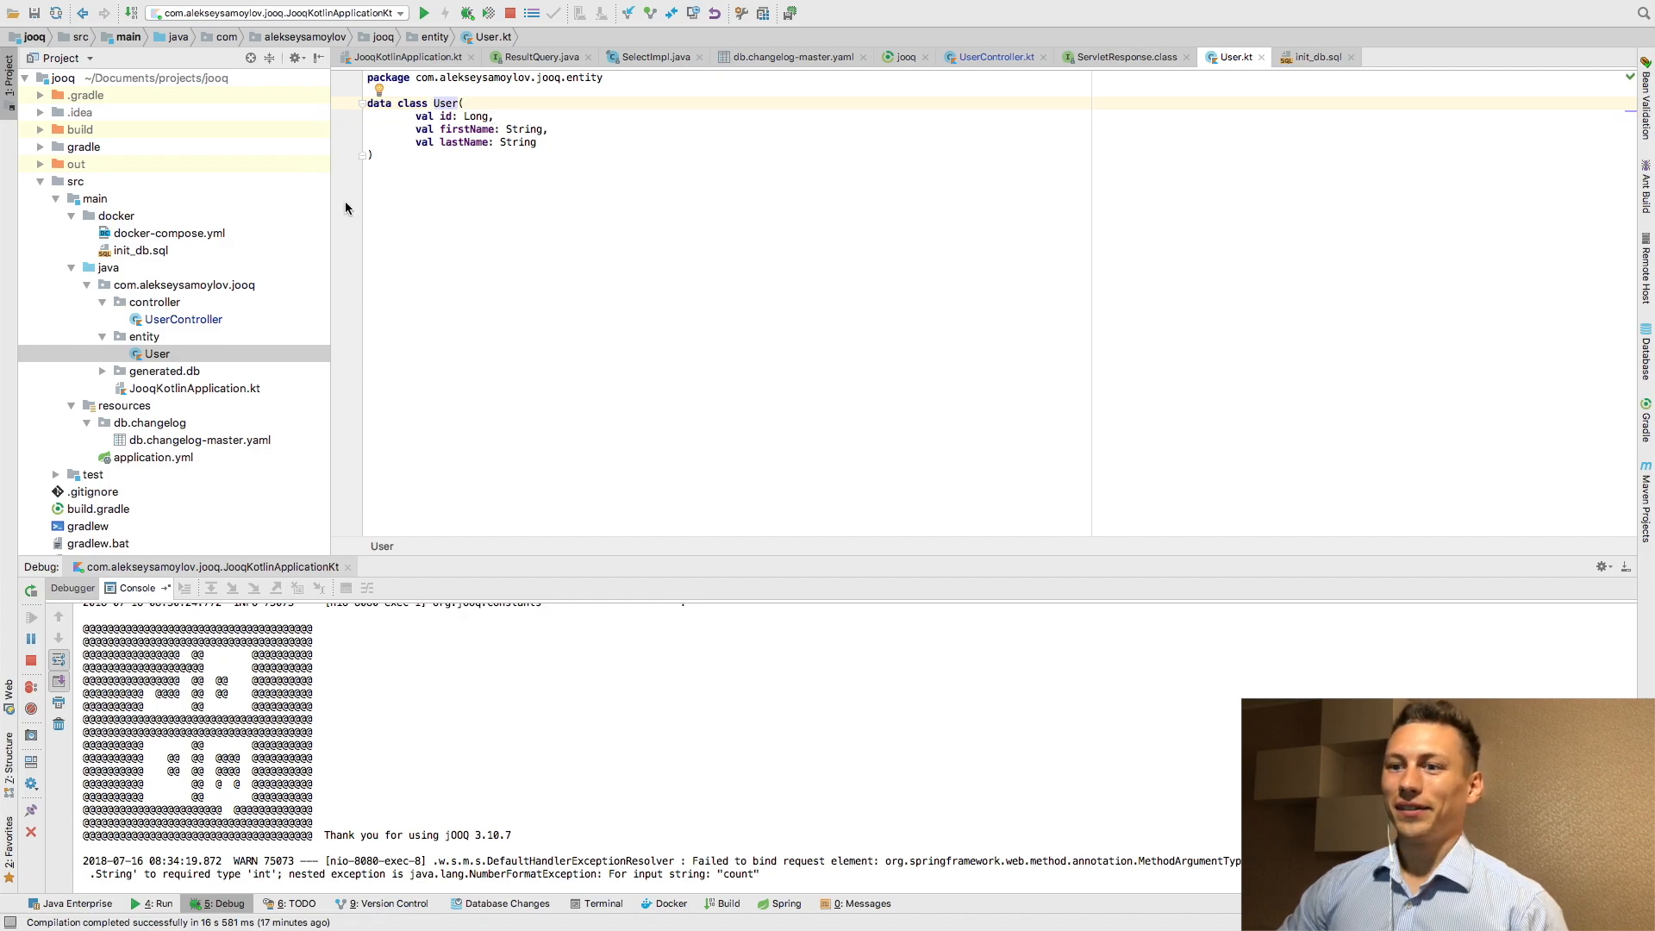
pyautogui.moveTo(213, 359)
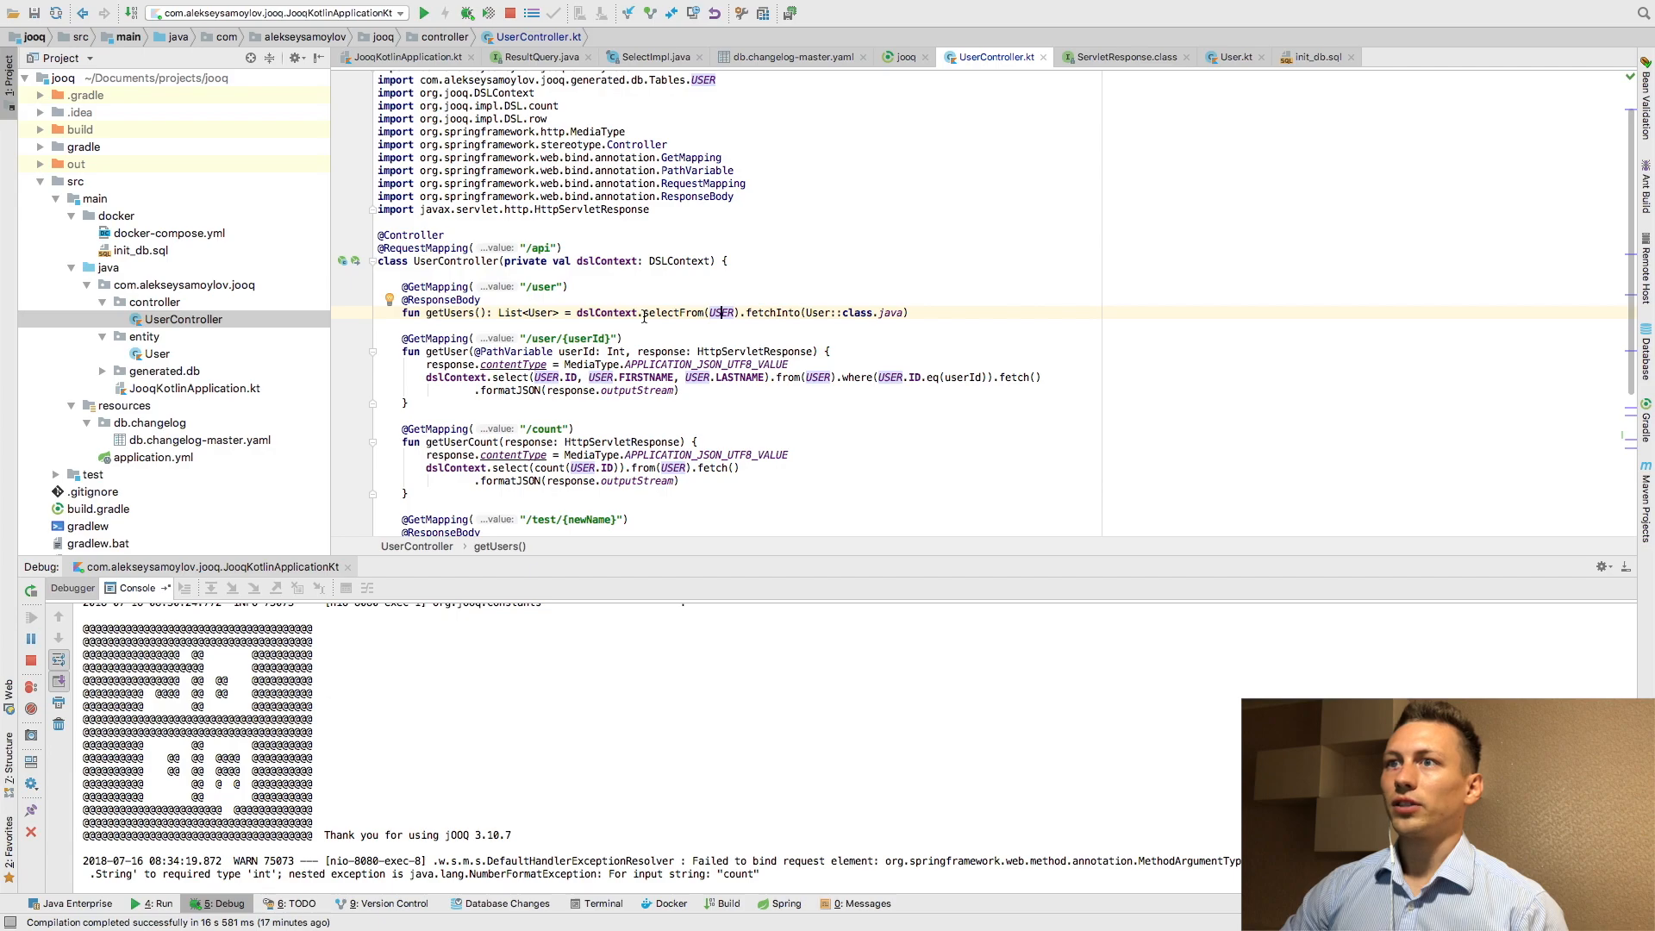
# Scroll down through UserController.kt to review its endpoints
pyautogui.scroll(-3)
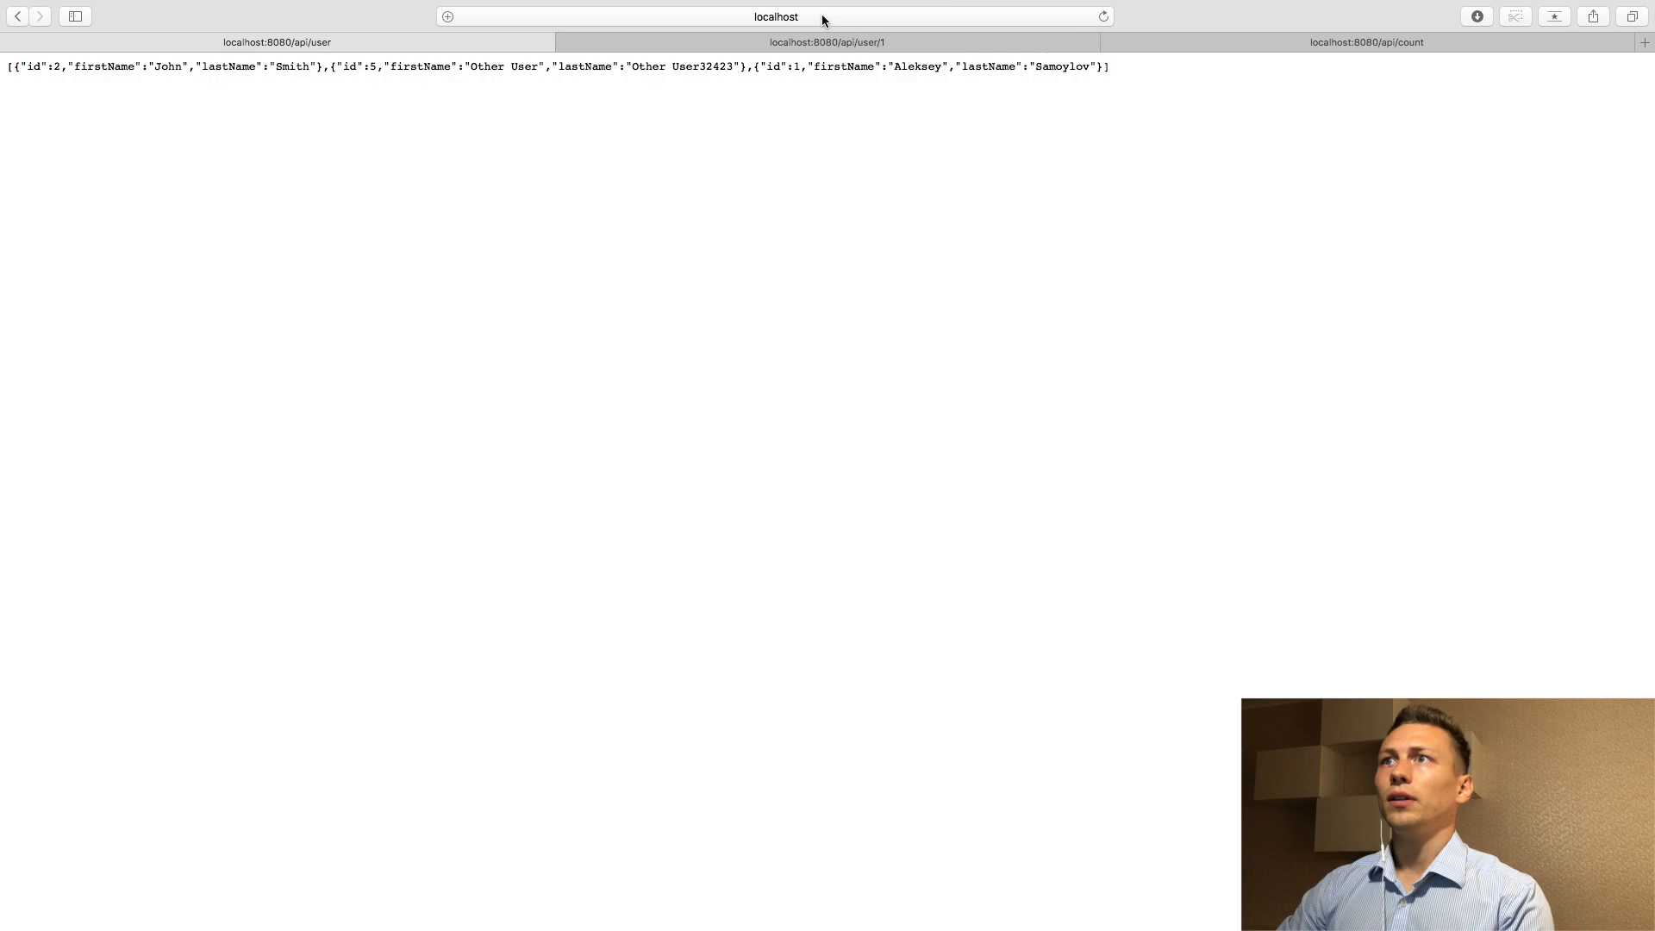
# Focus Safari's address bar on the api/user page to edit the URL
pyautogui.click(776, 16)
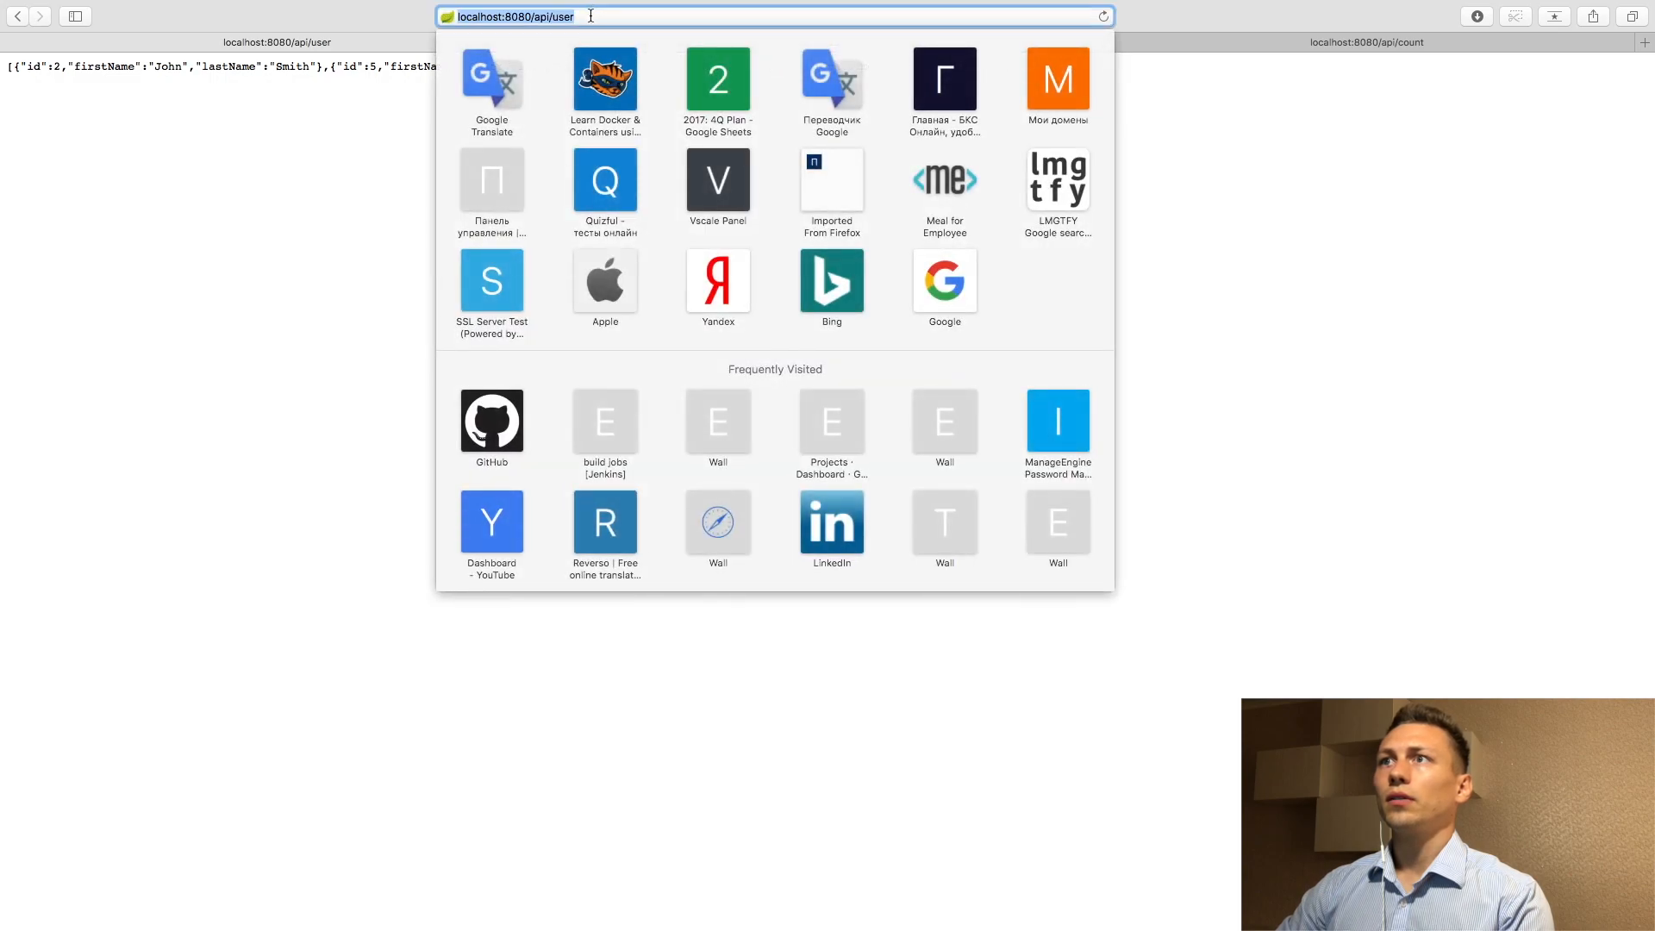
pyautogui.moveTo(362, 146)
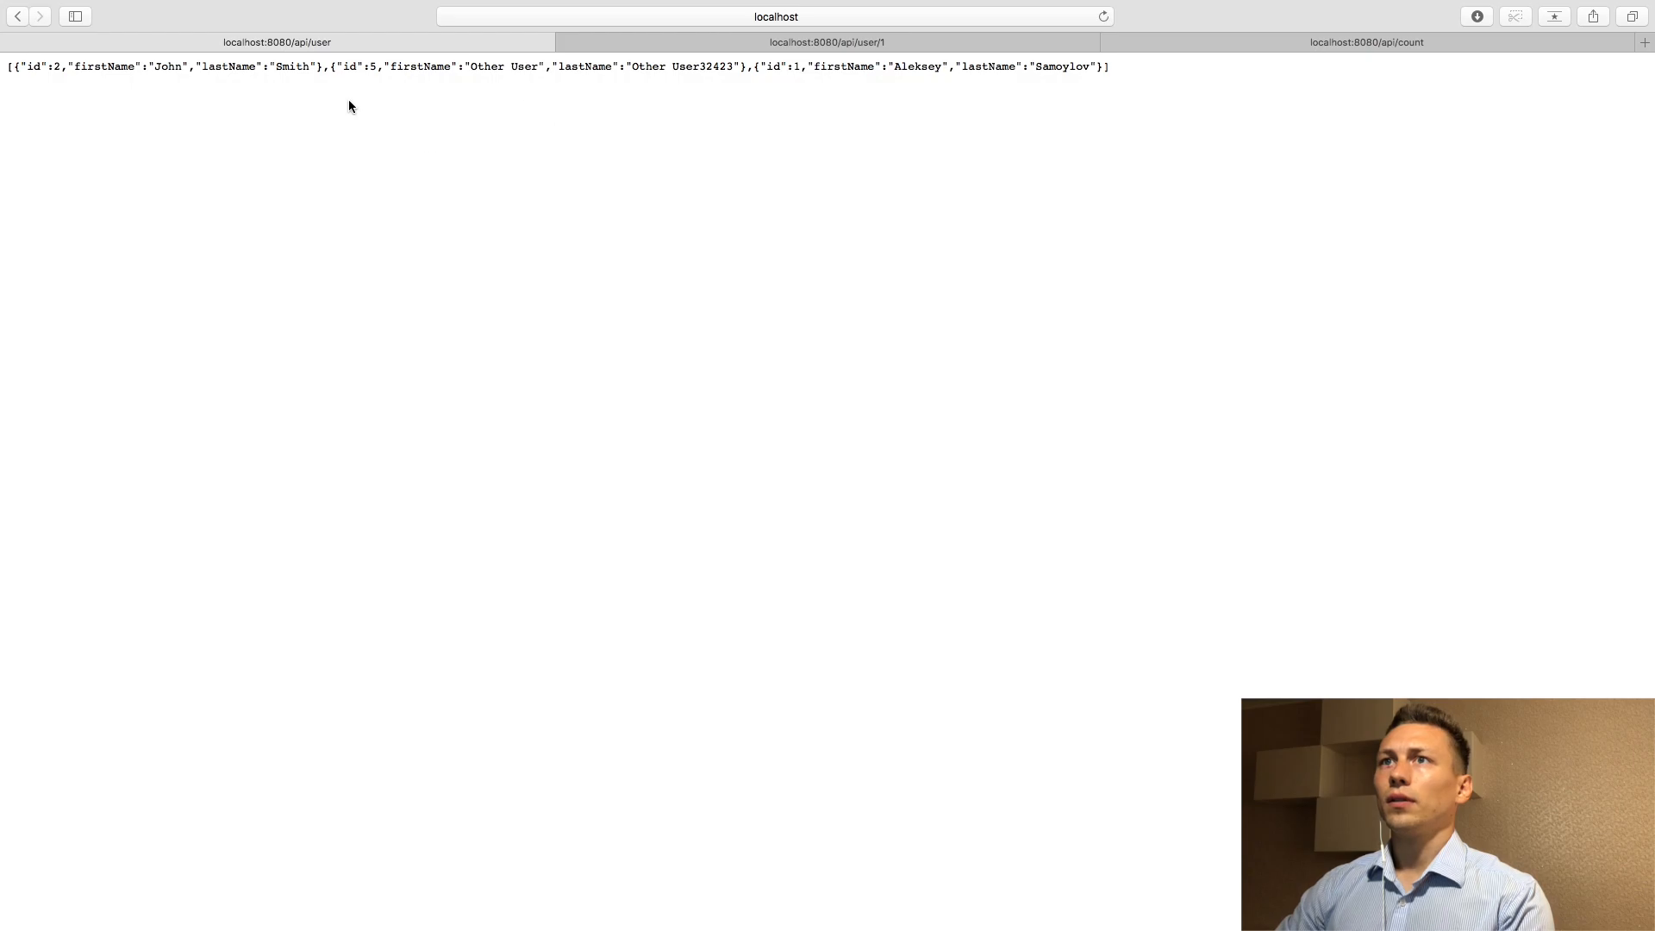
pyautogui.moveTo(819, 83)
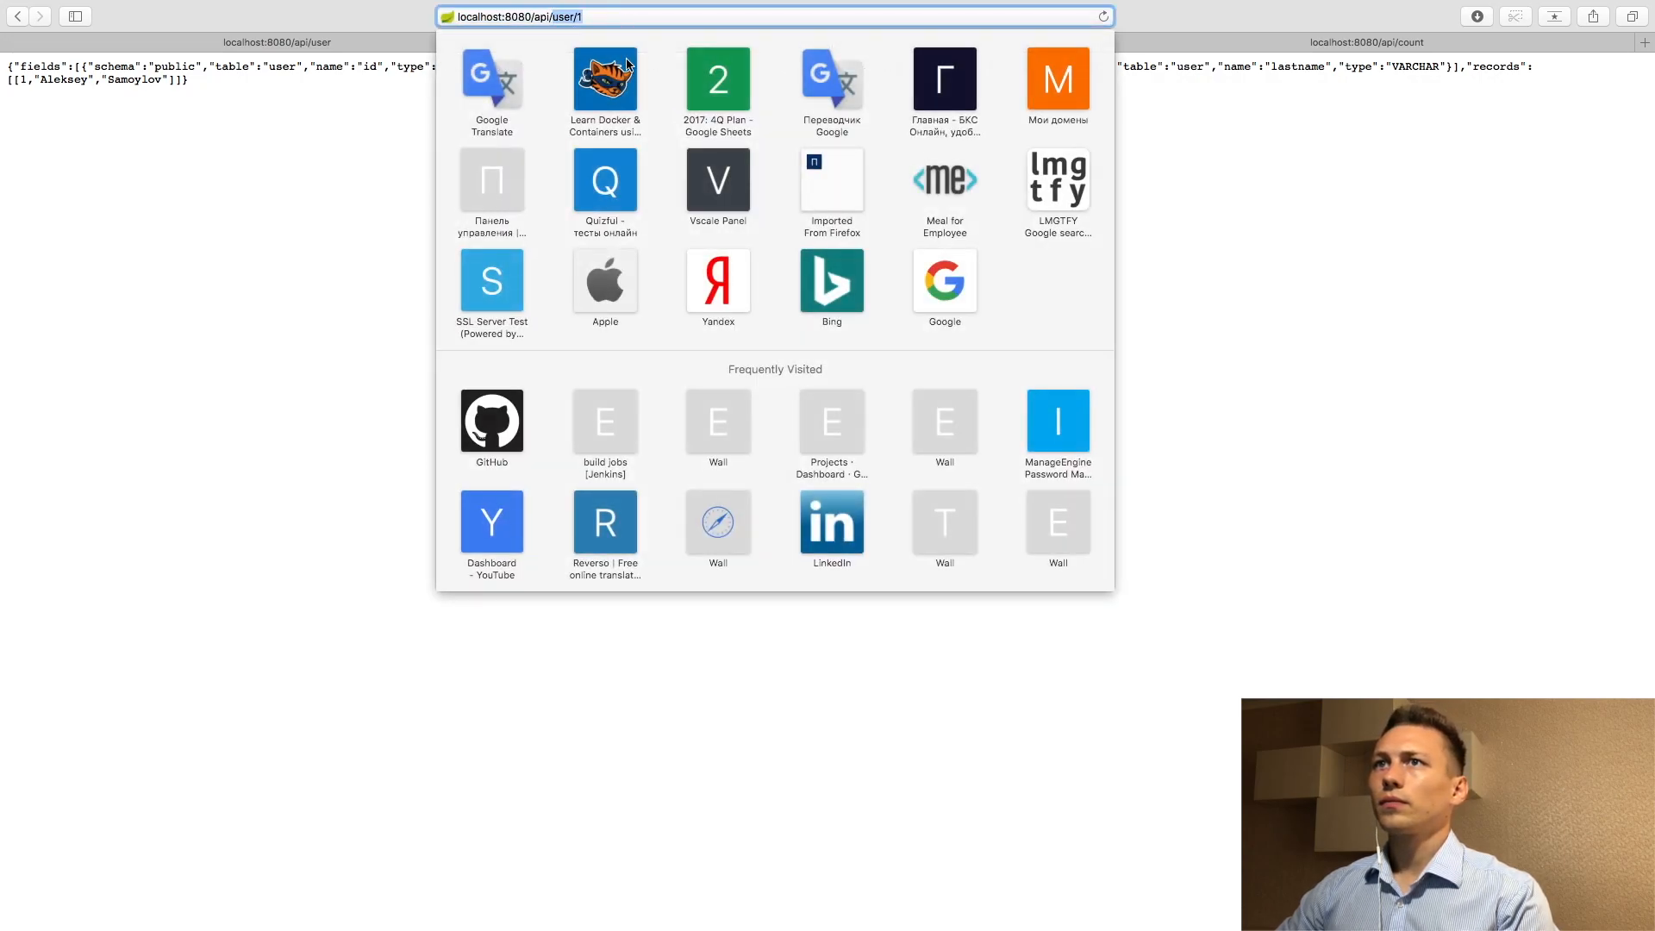
# Request localhost:8080/api/test/John to rename user 1 to John
pyautogui.write('localhost:8080/api/test/John')
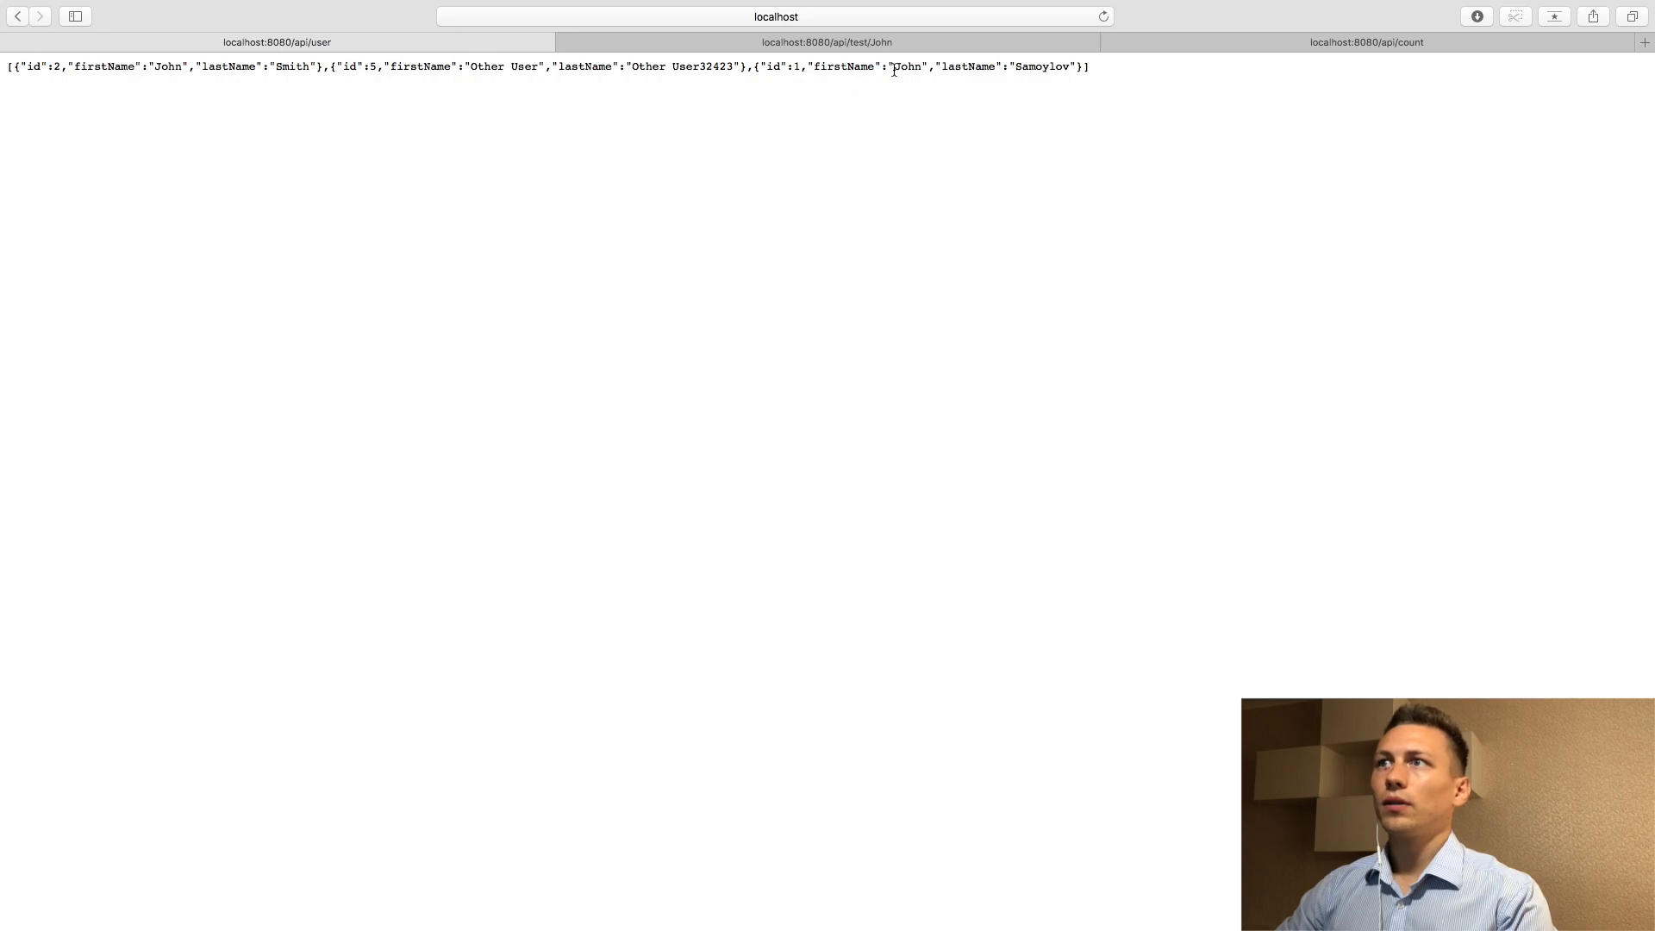
pyautogui.doubleClick(906, 65)
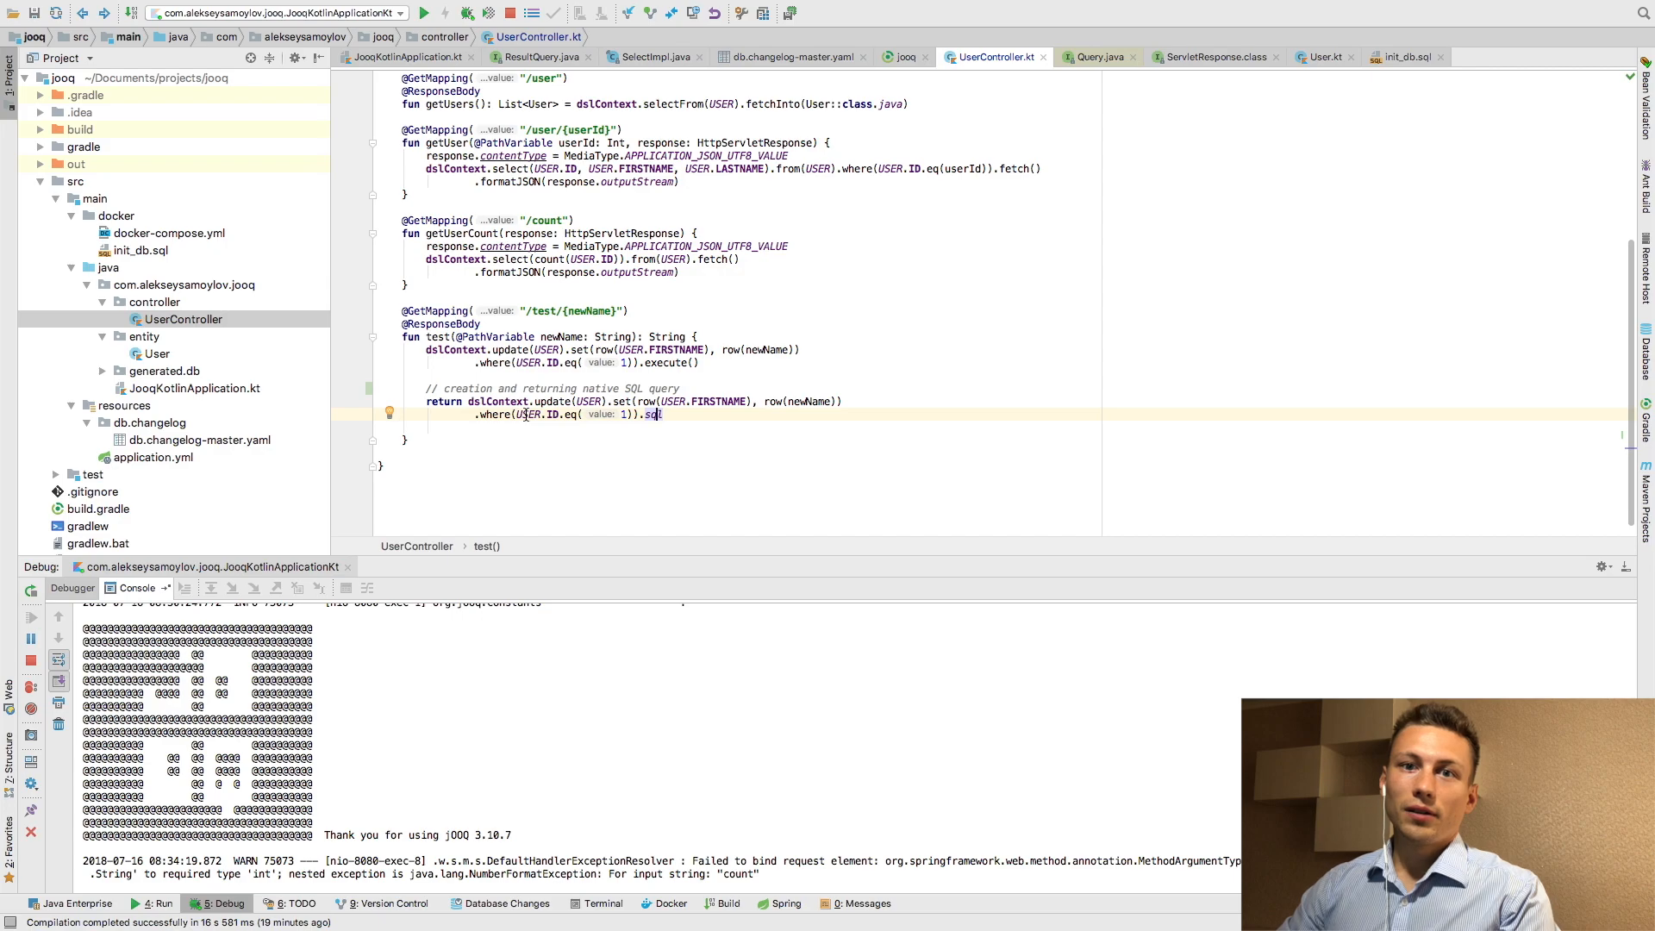
pyautogui.moveTo(1069, 707)
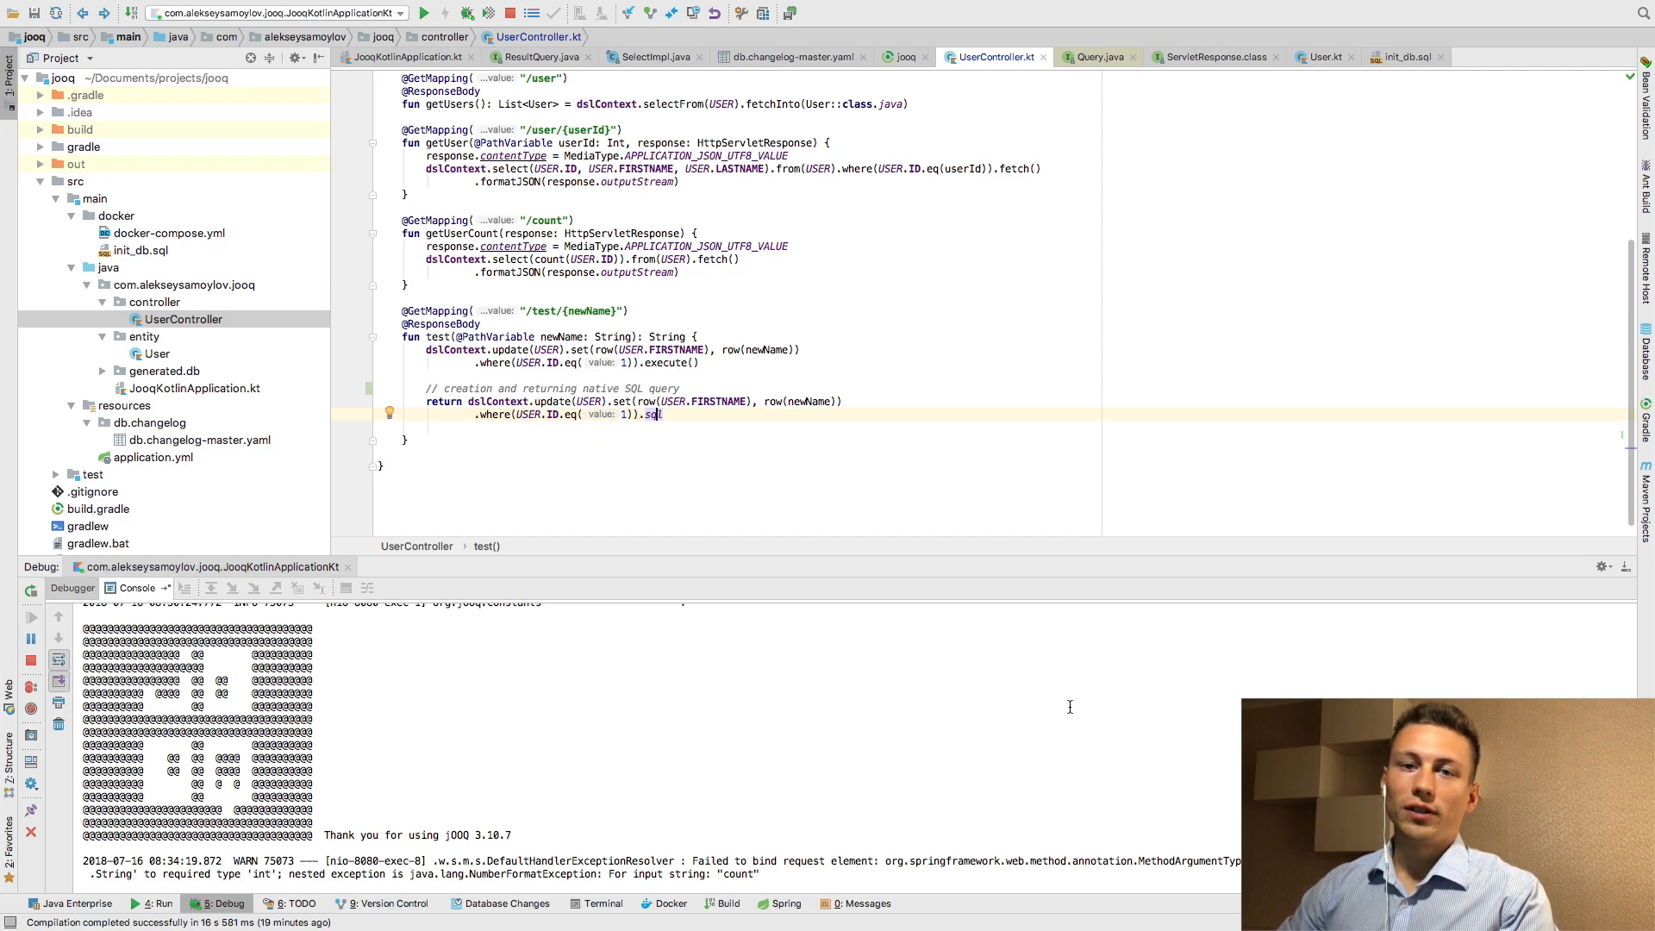